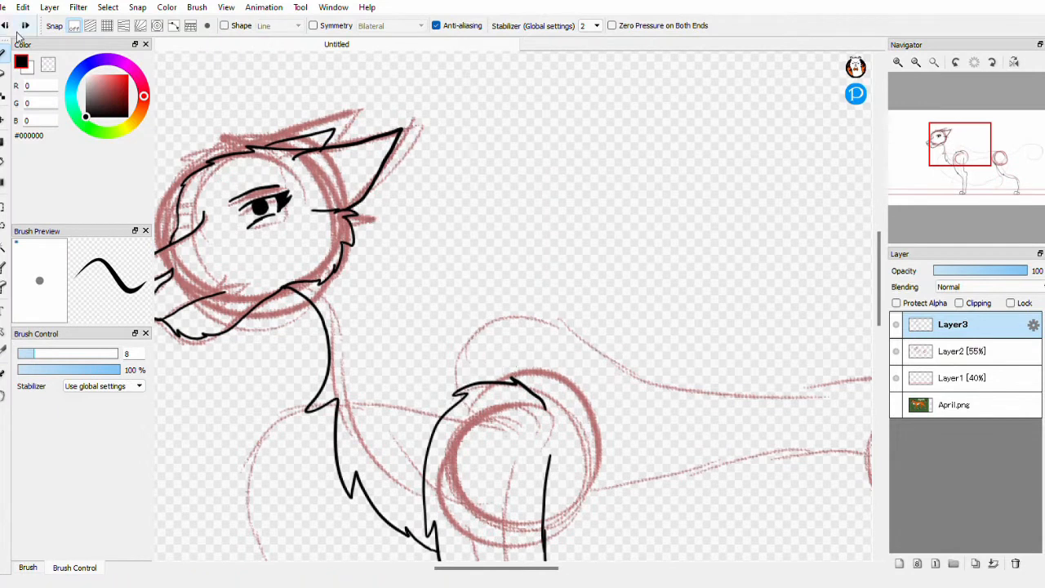
Step: Ink black outlines over the sketched neck, belly and front legs
{"action": "left_click_drag", "start_coordinate": [368, 200], "coordinate": [417, 274]}
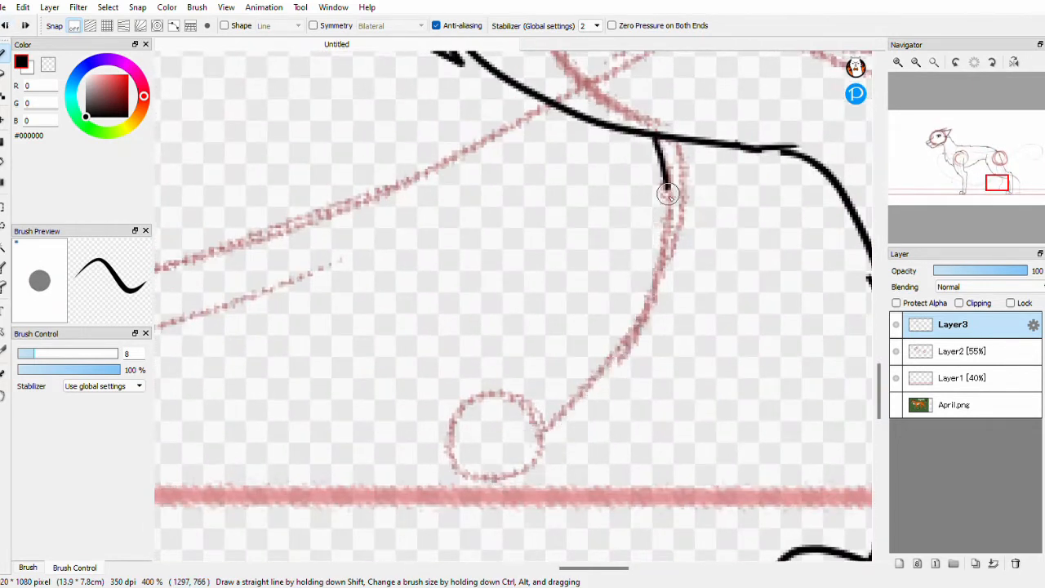
{"action": "left_click_drag", "start_coordinate": [668, 192], "coordinate": [594, 458]}
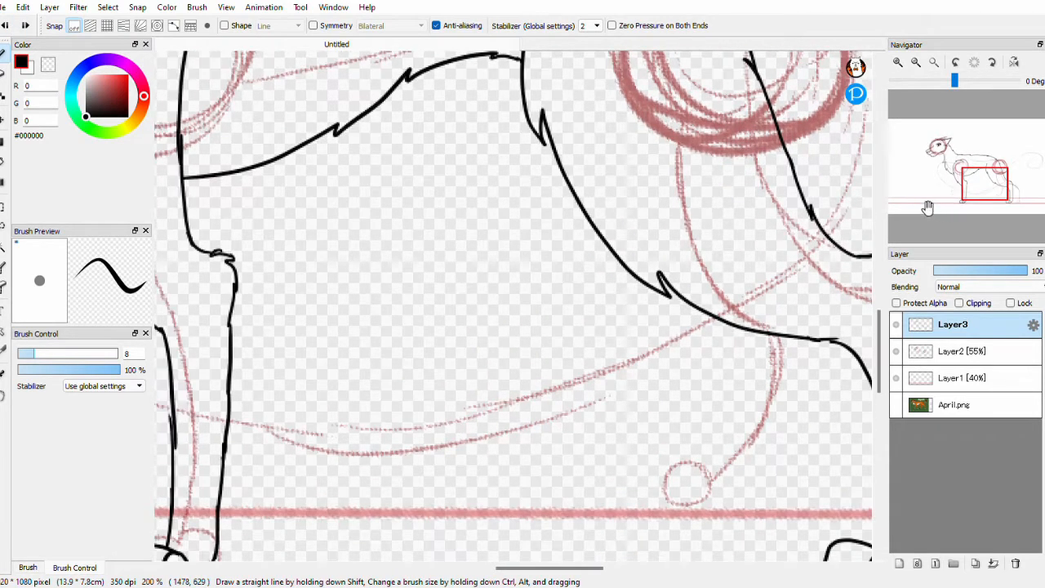
{"action": "left_click_drag", "start_coordinate": [584, 229], "coordinate": [646, 490]}
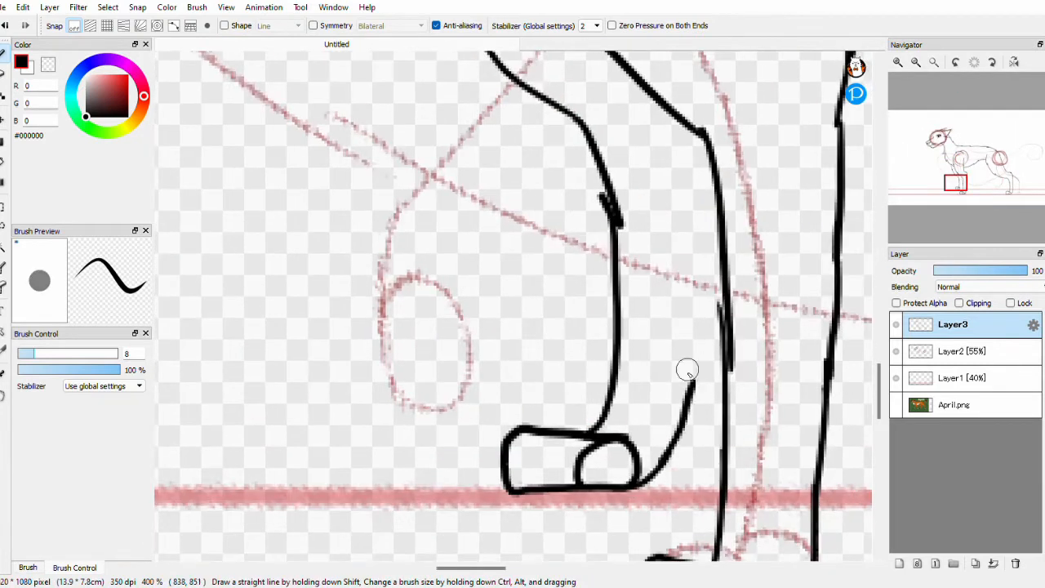
{"action": "scroll", "scroll_direction": "down", "scroll_amount": 3}
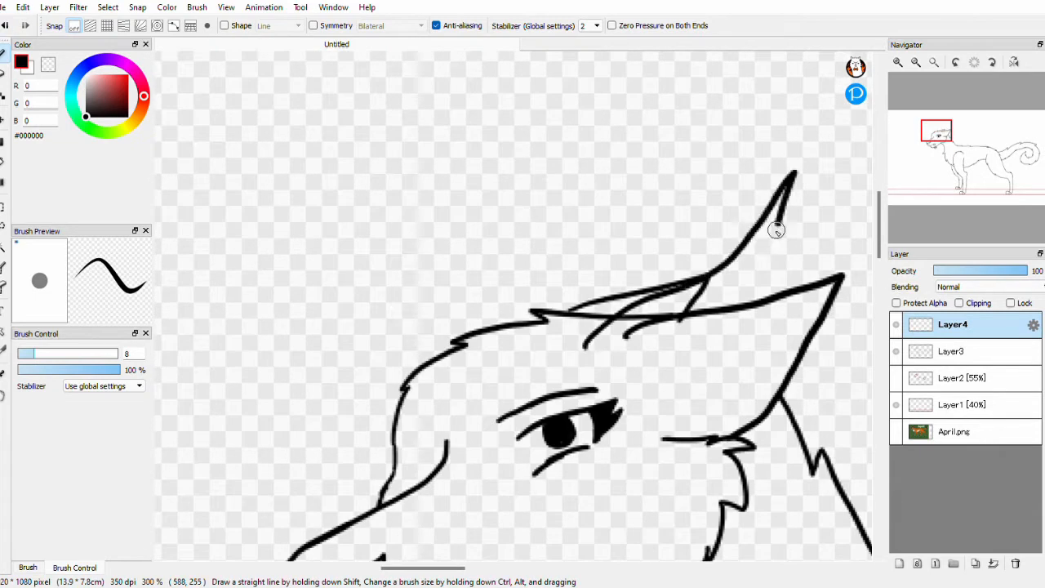
Step: Ink the pointed tip of the wolf's ear in black
{"action": "left_click_drag", "start_coordinate": [776, 230], "coordinate": [538, 325]}
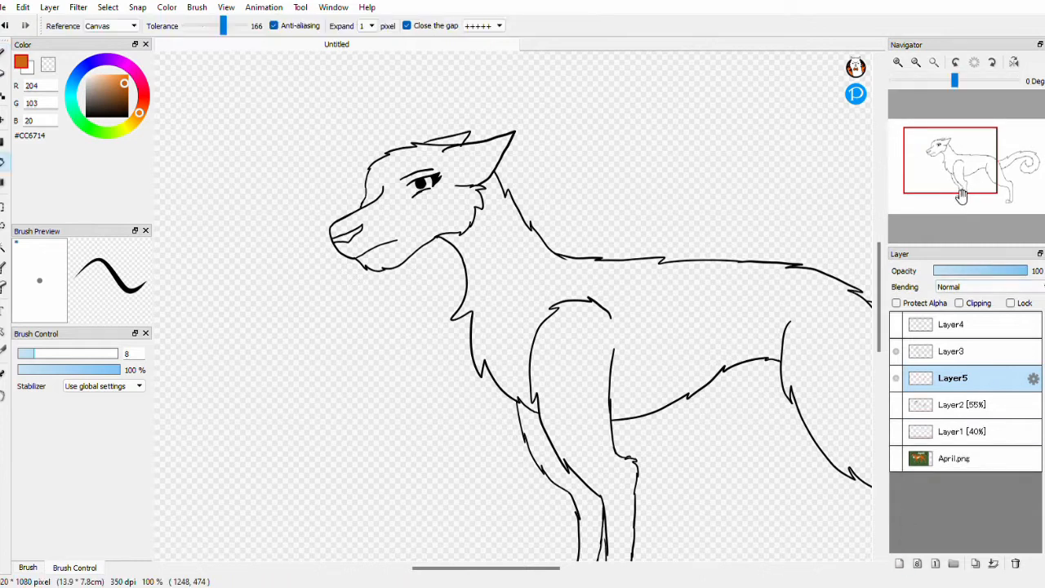
Step: Bucket-fill the wolf silhouette with orange #CC6714
{"action": "left_click", "coordinate": [623, 399]}
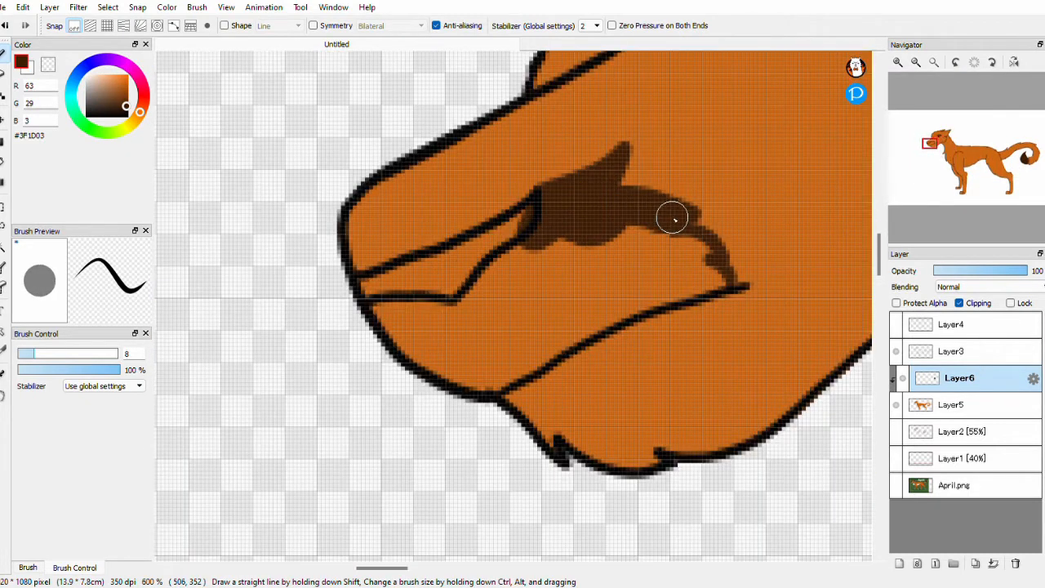
Step: Paint dark brown #3F1D03 markings on the muzzle and inside the ear
{"action": "left_click_drag", "start_coordinate": [672, 217], "coordinate": [527, 276]}
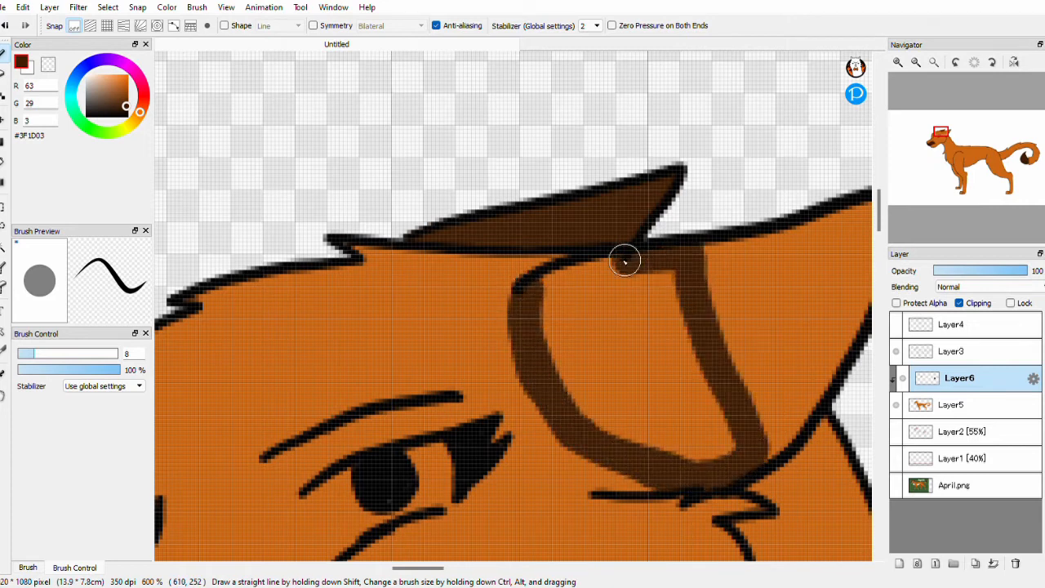
{"action": "left_click_drag", "start_coordinate": [625, 262], "coordinate": [727, 449]}
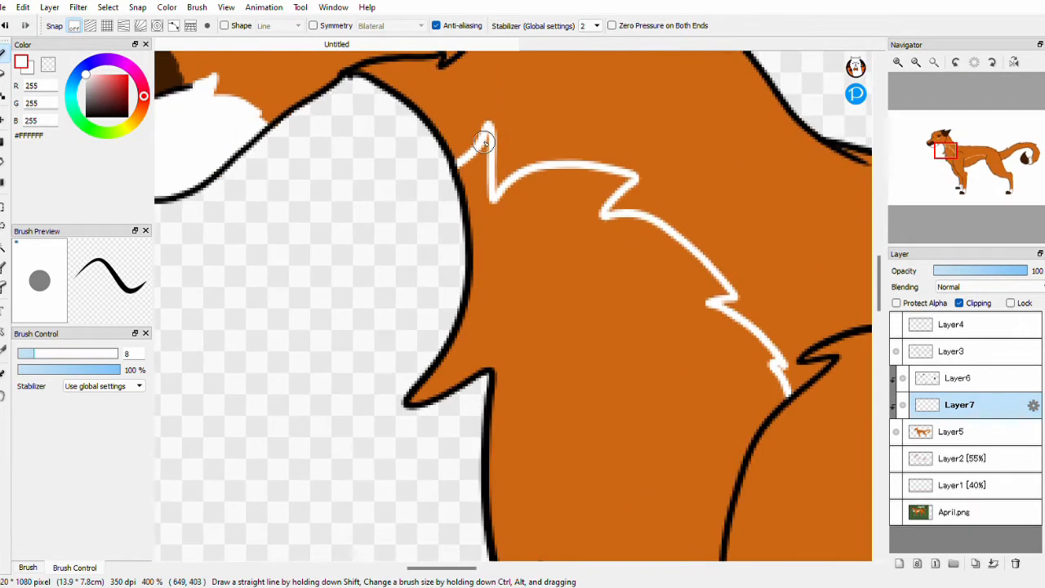
Step: Outline and fill white fur across the chest, extending toward the front leg
{"action": "left_click_drag", "start_coordinate": [482, 143], "coordinate": [670, 277]}
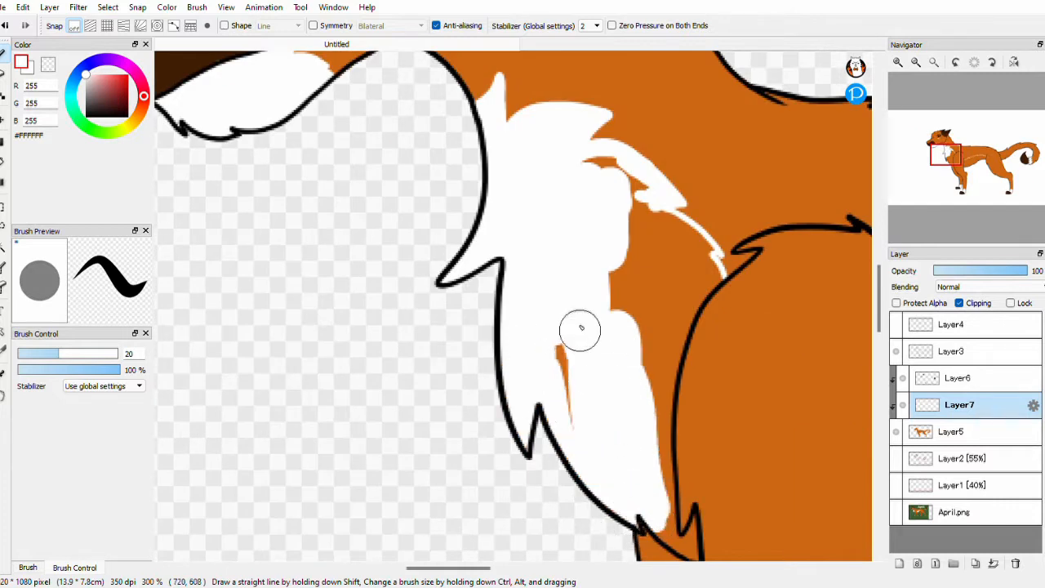
{"action": "left_click_drag", "start_coordinate": [580, 330], "coordinate": [707, 280]}
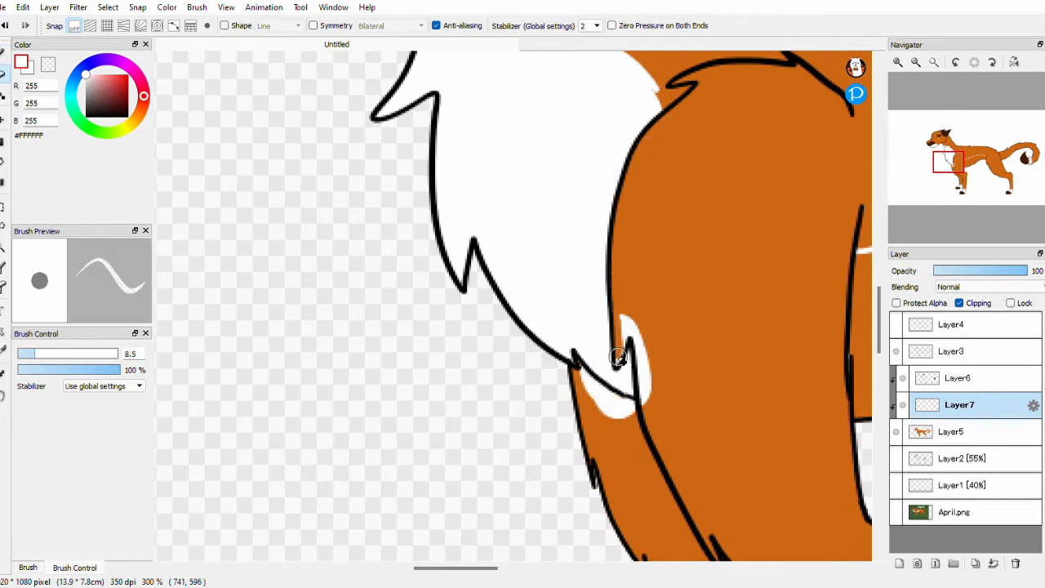
{"action": "left_click_drag", "start_coordinate": [618, 357], "coordinate": [596, 400]}
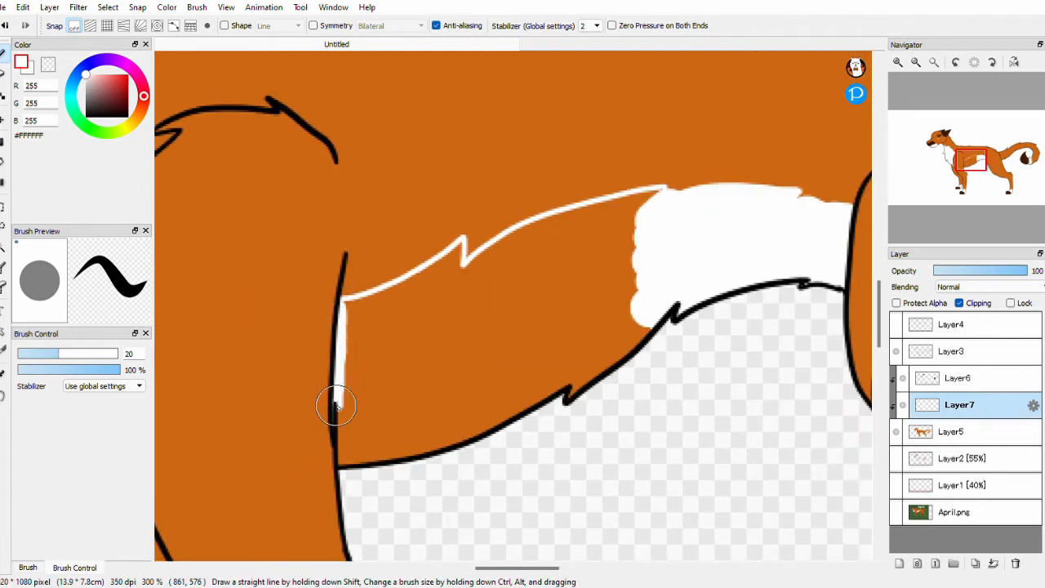
{"action": "left_click_drag", "start_coordinate": [338, 405], "coordinate": [505, 242]}
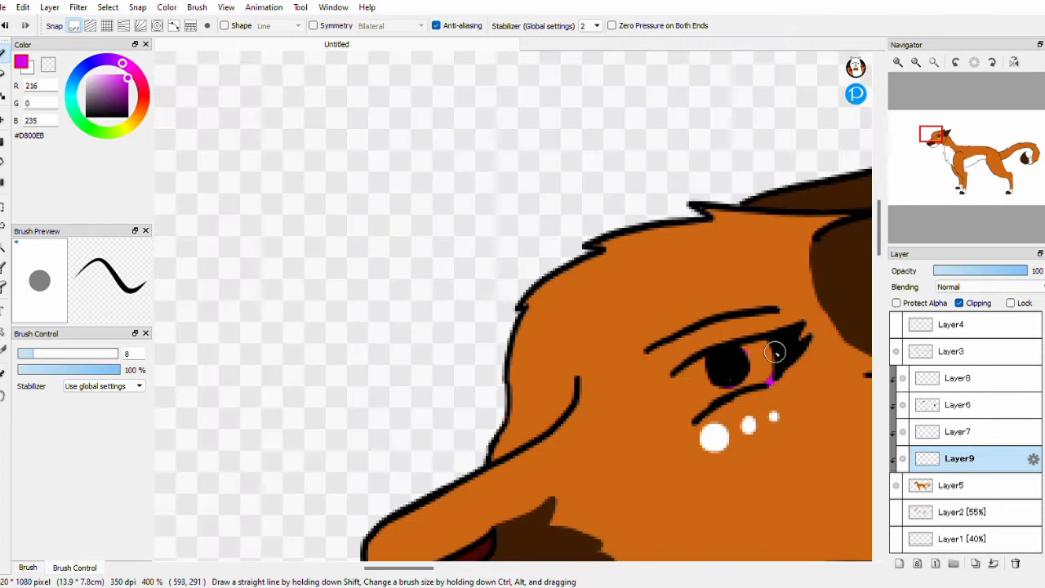
Step: Paint the iris purple #D800EB with the Pen
{"action": "left_click_drag", "start_coordinate": [774, 353], "coordinate": [704, 359]}
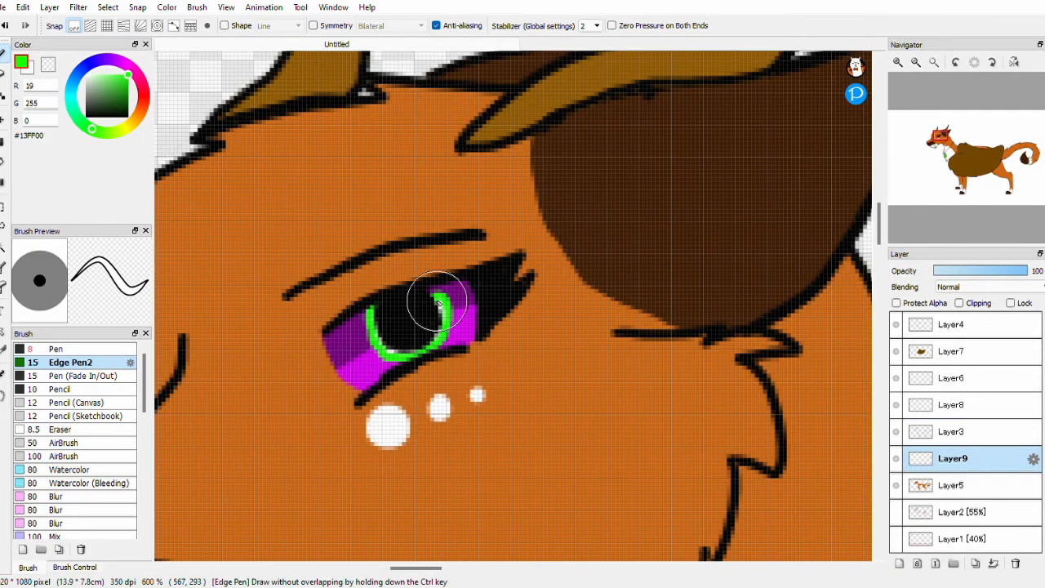
Step: Smudge the eye highlight with the Mix brush and set the layer blending to Divide
{"action": "left_click", "coordinate": [57, 510]}
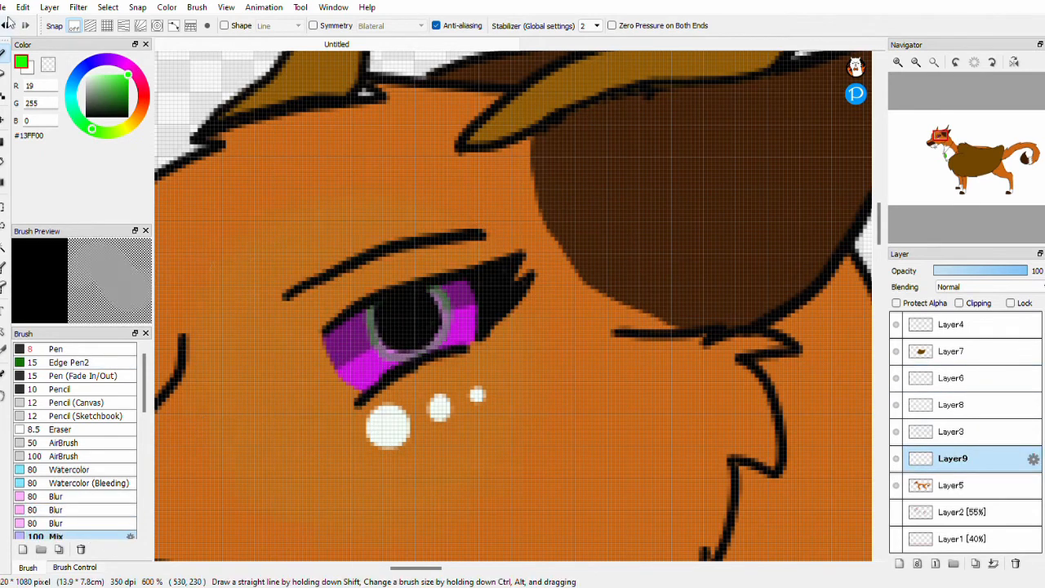
{"action": "left_click", "coordinate": [64, 442]}
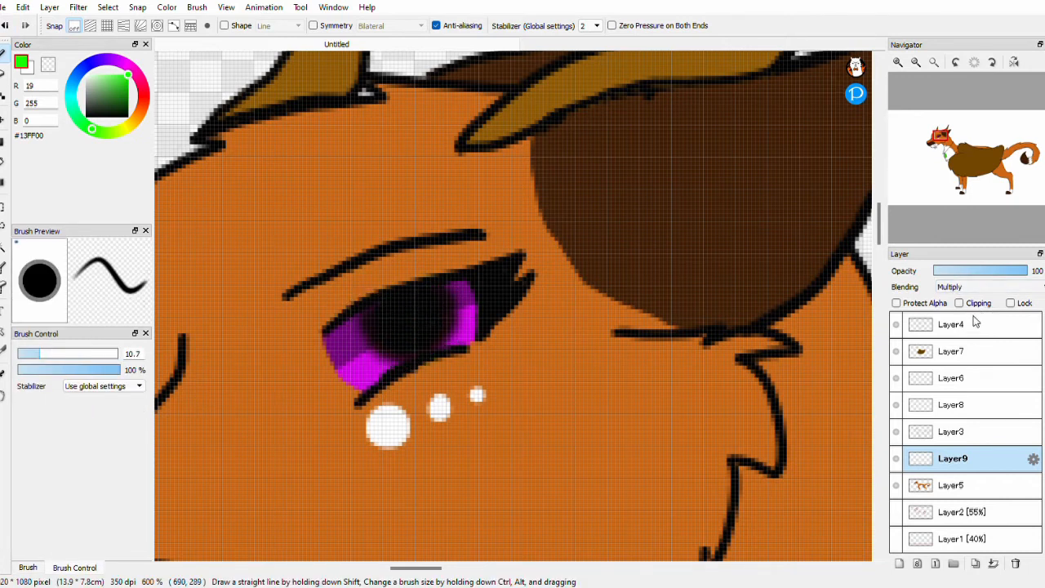
{"action": "left_click", "coordinate": [968, 286]}
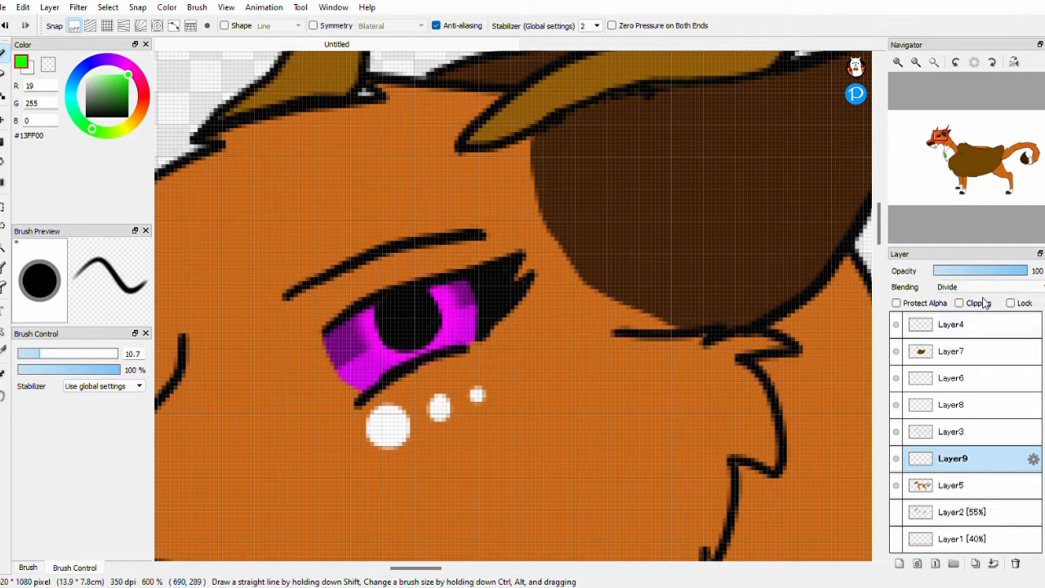
{"action": "left_click", "coordinate": [980, 287]}
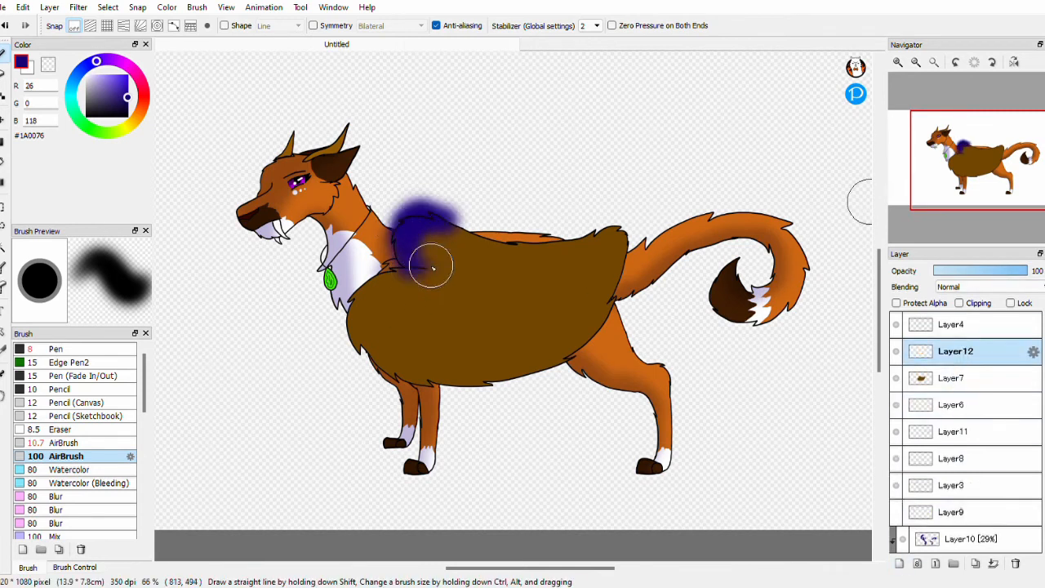
Step: Spray dark purple #1A0076 airbrush shading across the shoulder
{"action": "left_click_drag", "start_coordinate": [433, 266], "coordinate": [816, 306]}
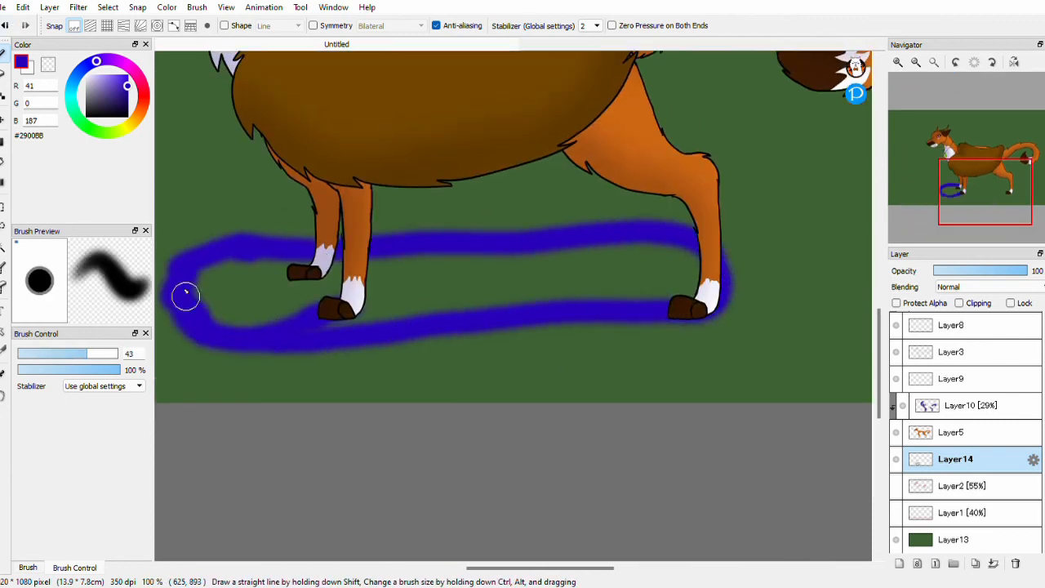
Step: Fill in the blue airbrush shadow under the feet at size 43
{"action": "left_click_drag", "start_coordinate": [186, 295], "coordinate": [646, 263]}
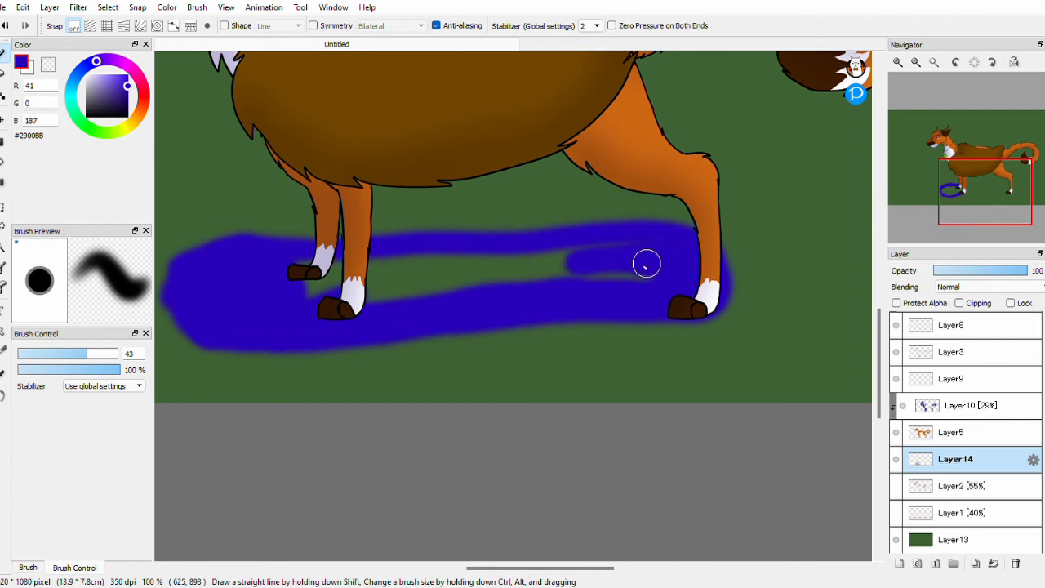